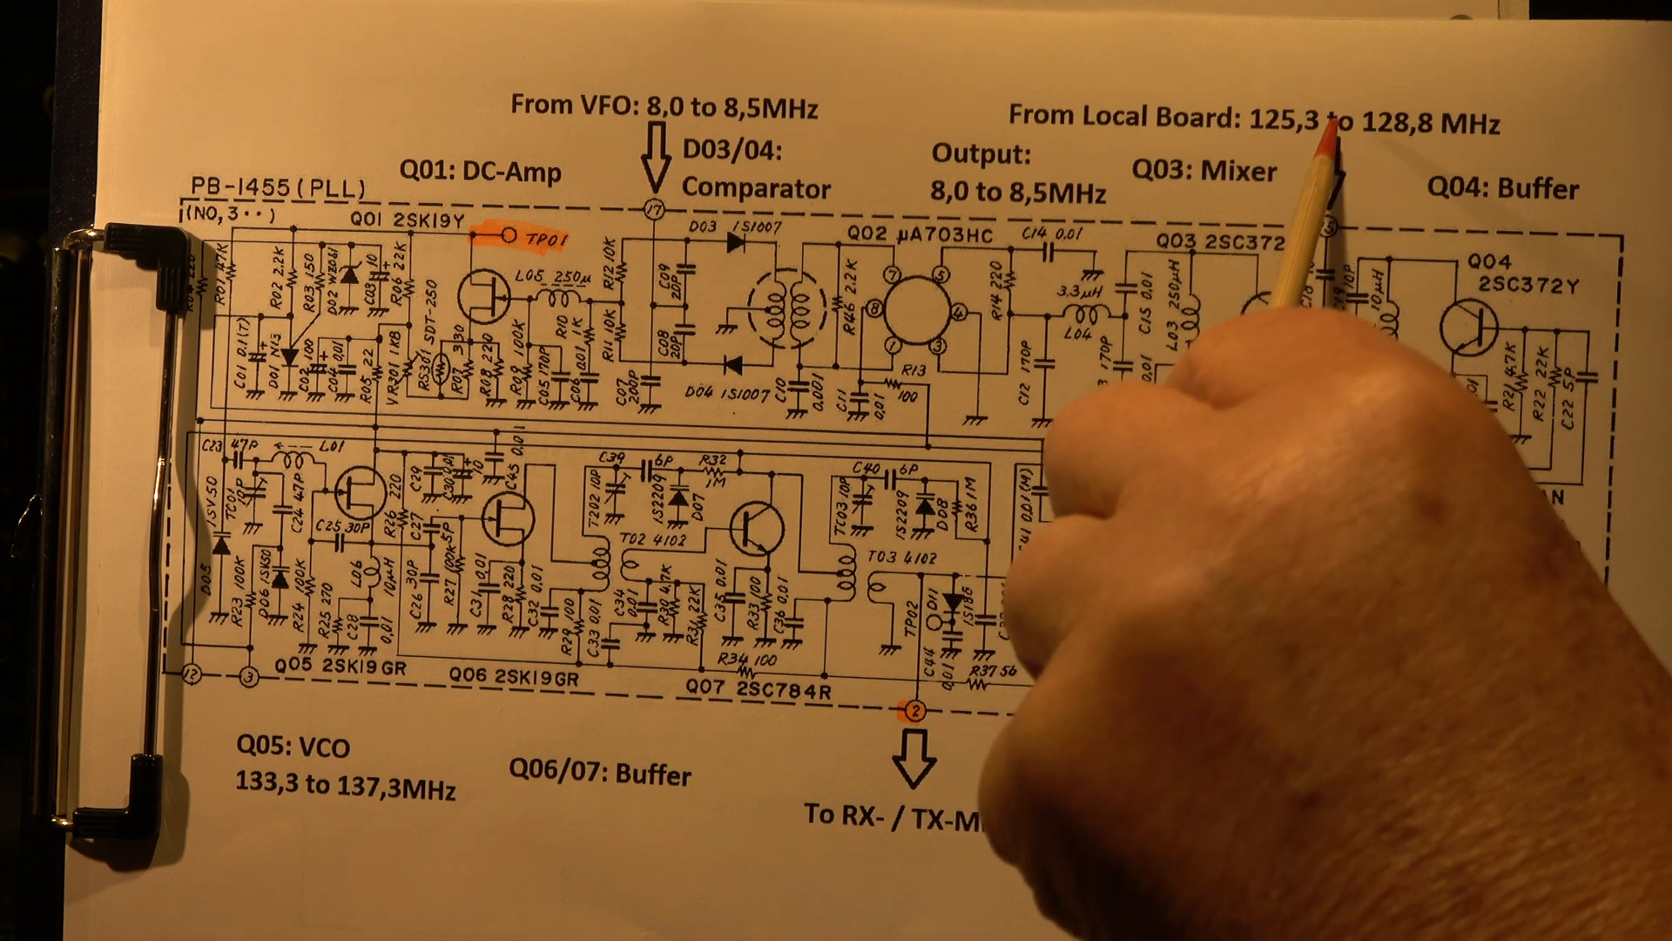
mouse_move(533, 747)
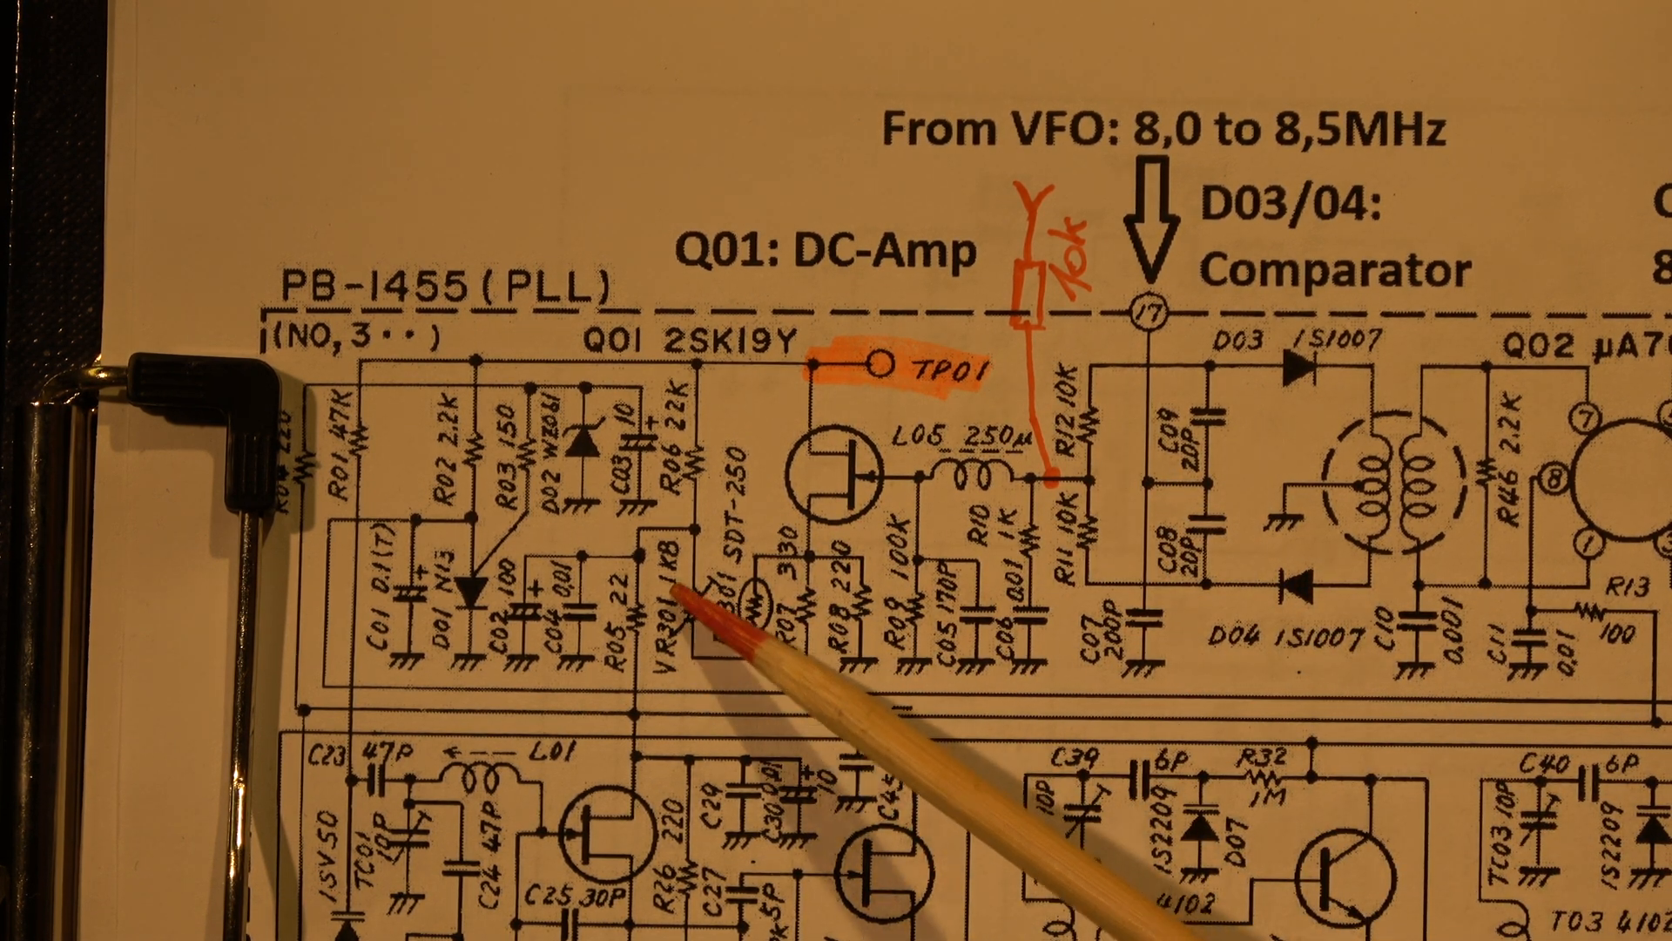
mouse_move(939, 486)
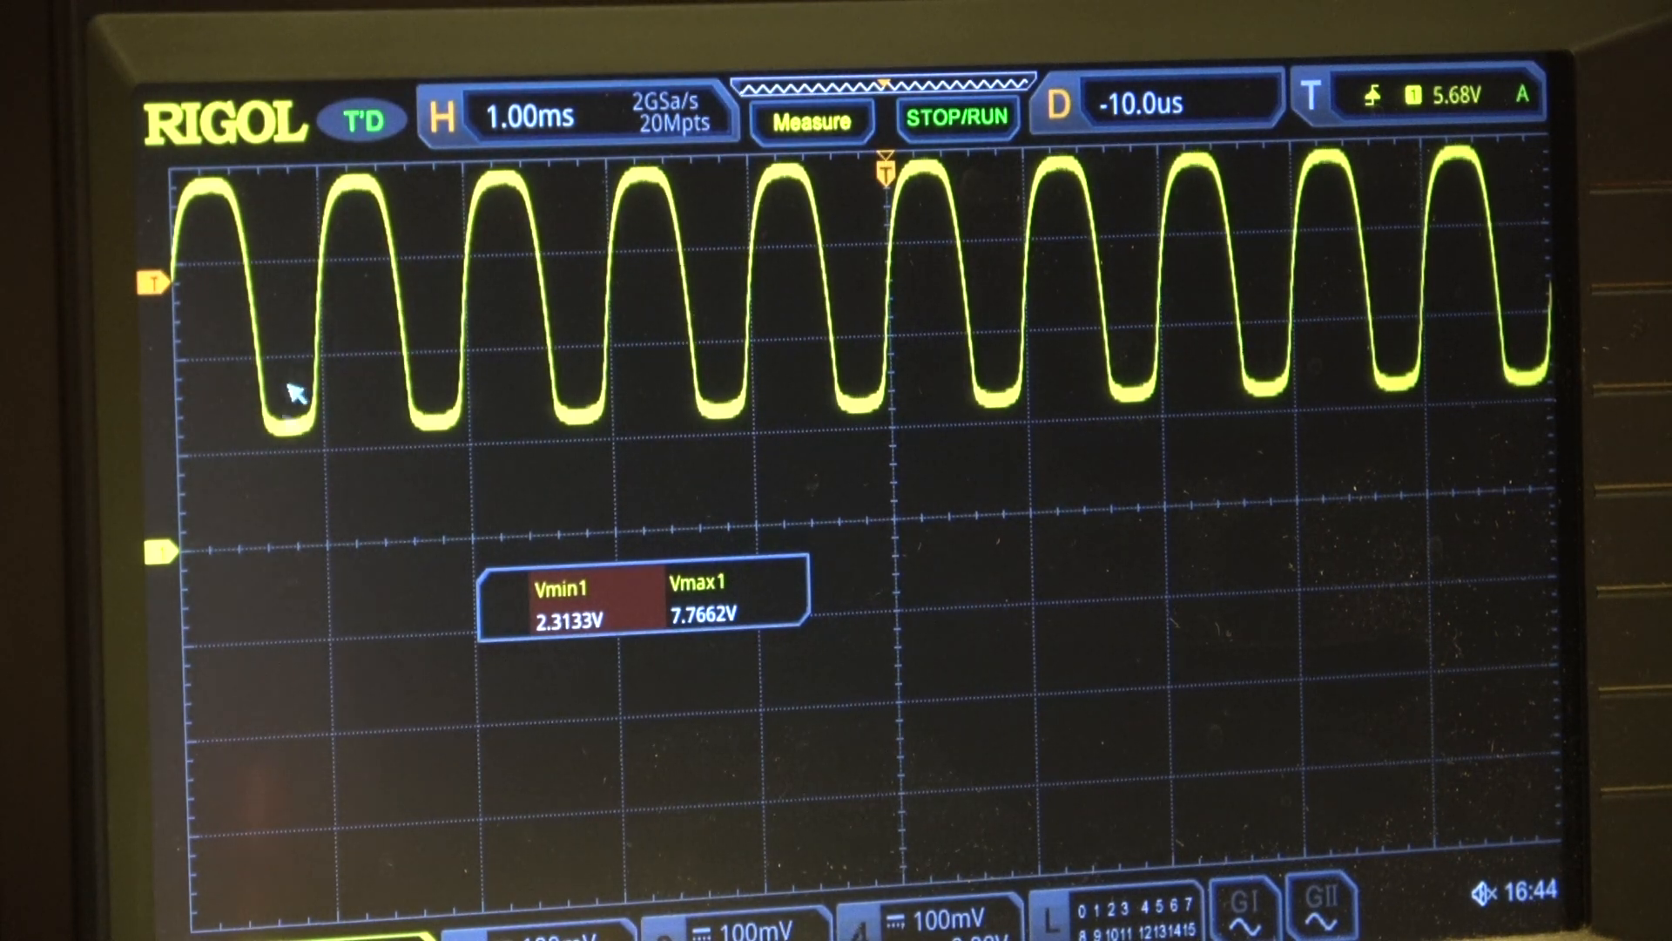
mouse_move(366, 314)
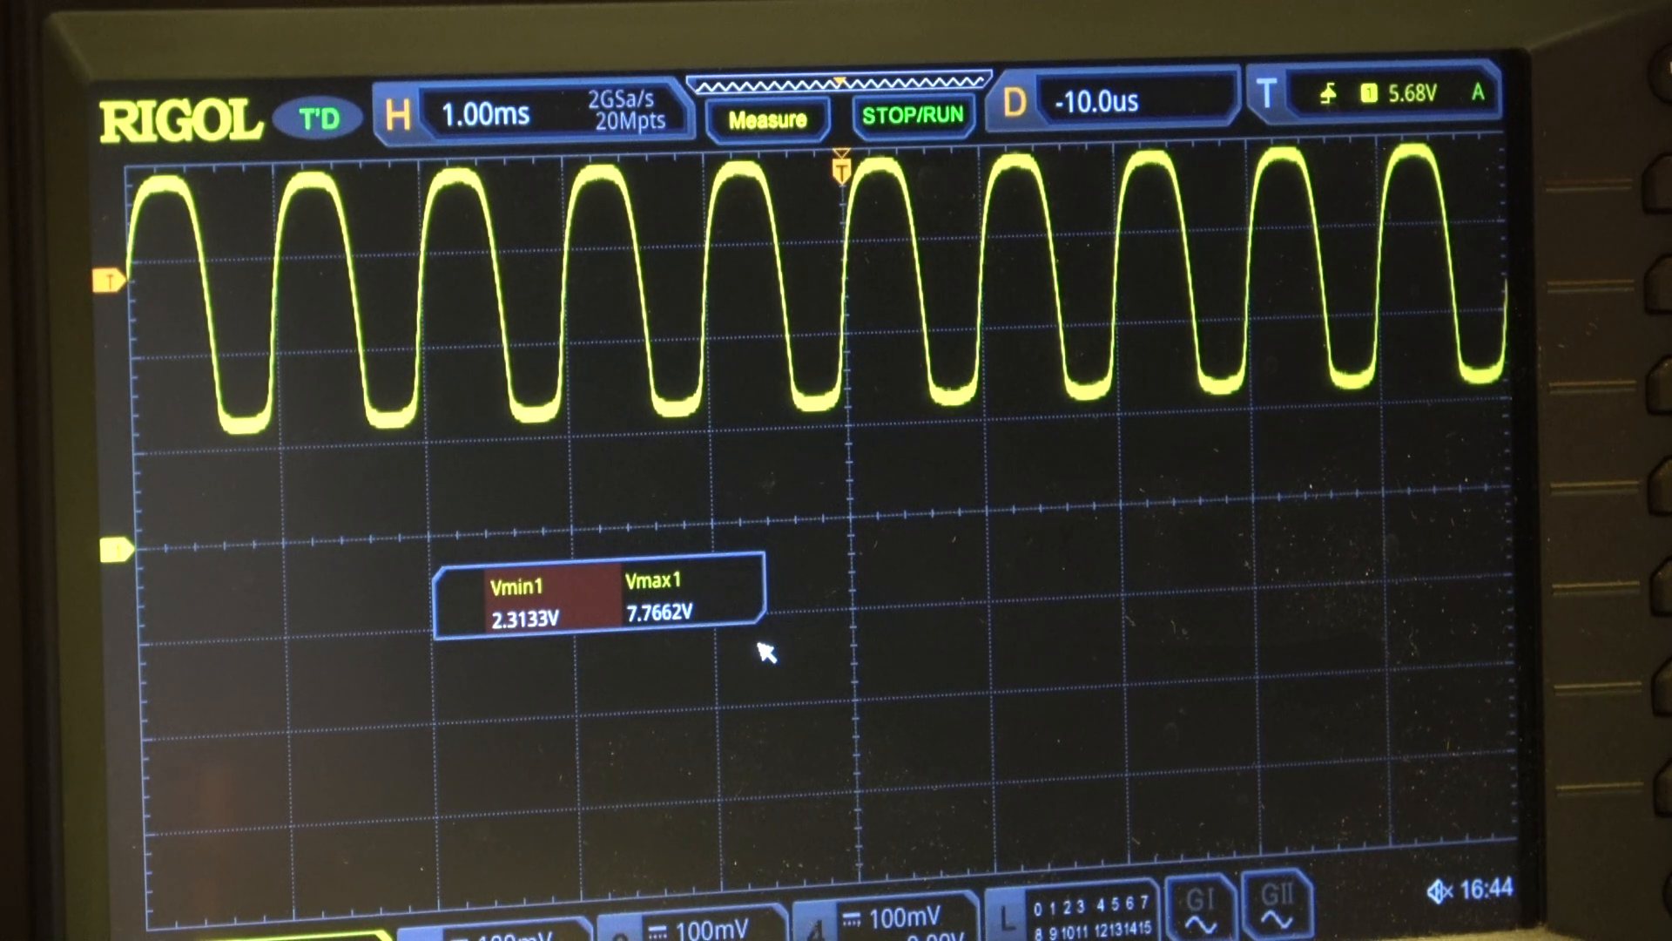
mouse_move(257, 320)
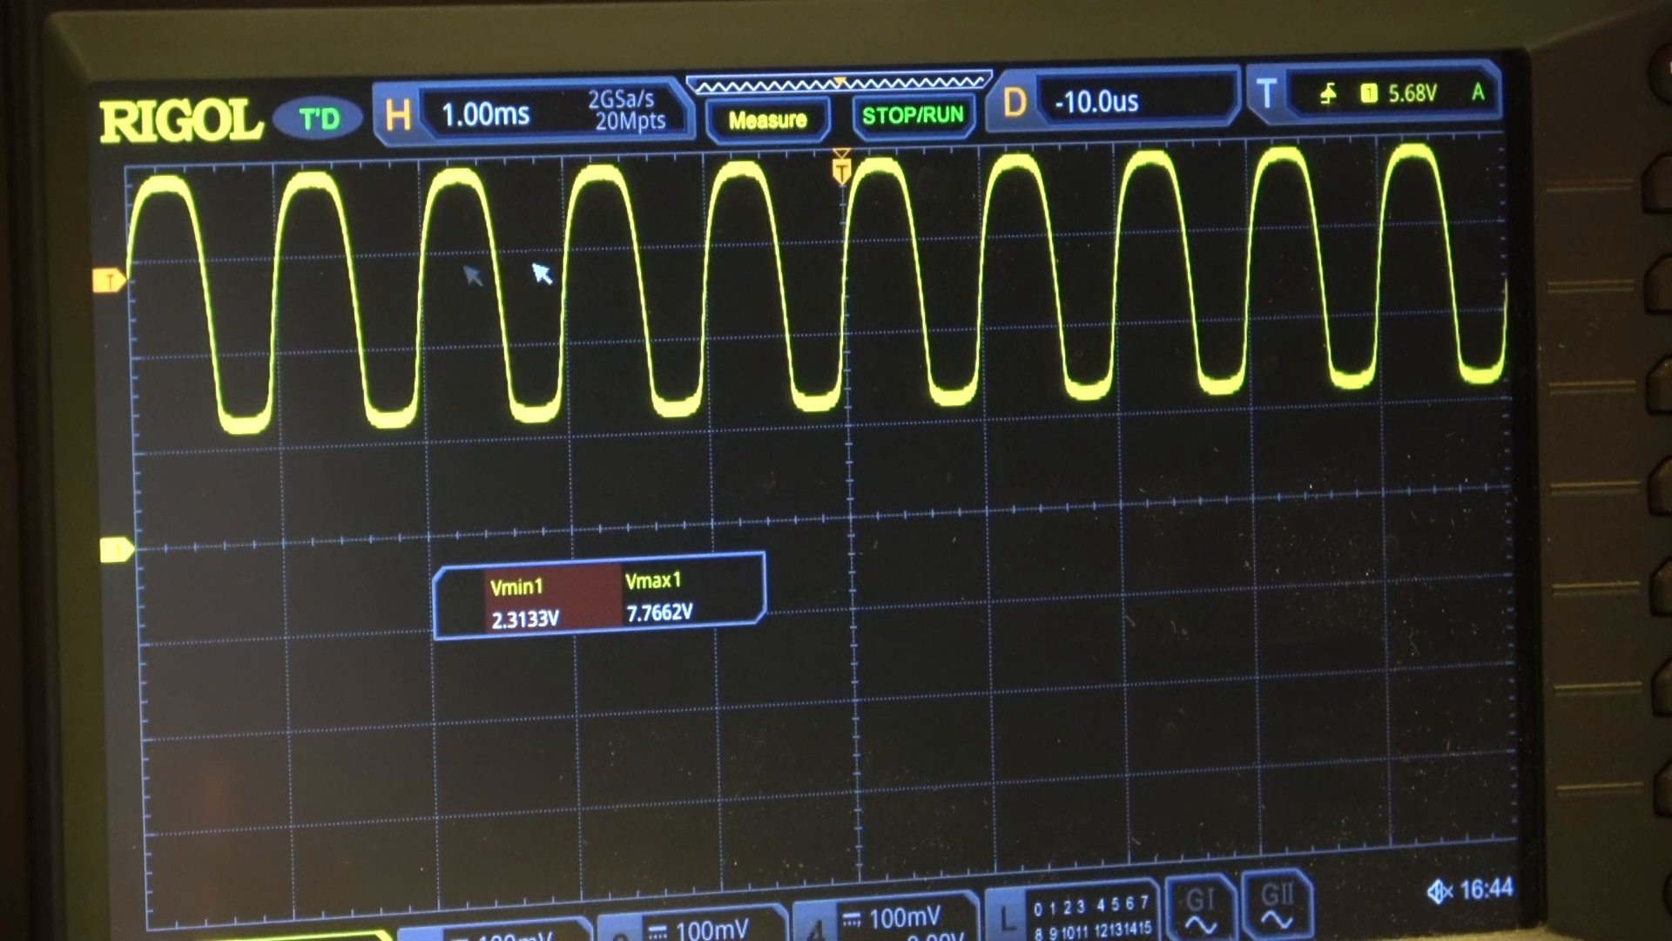
mouse_move(640, 309)
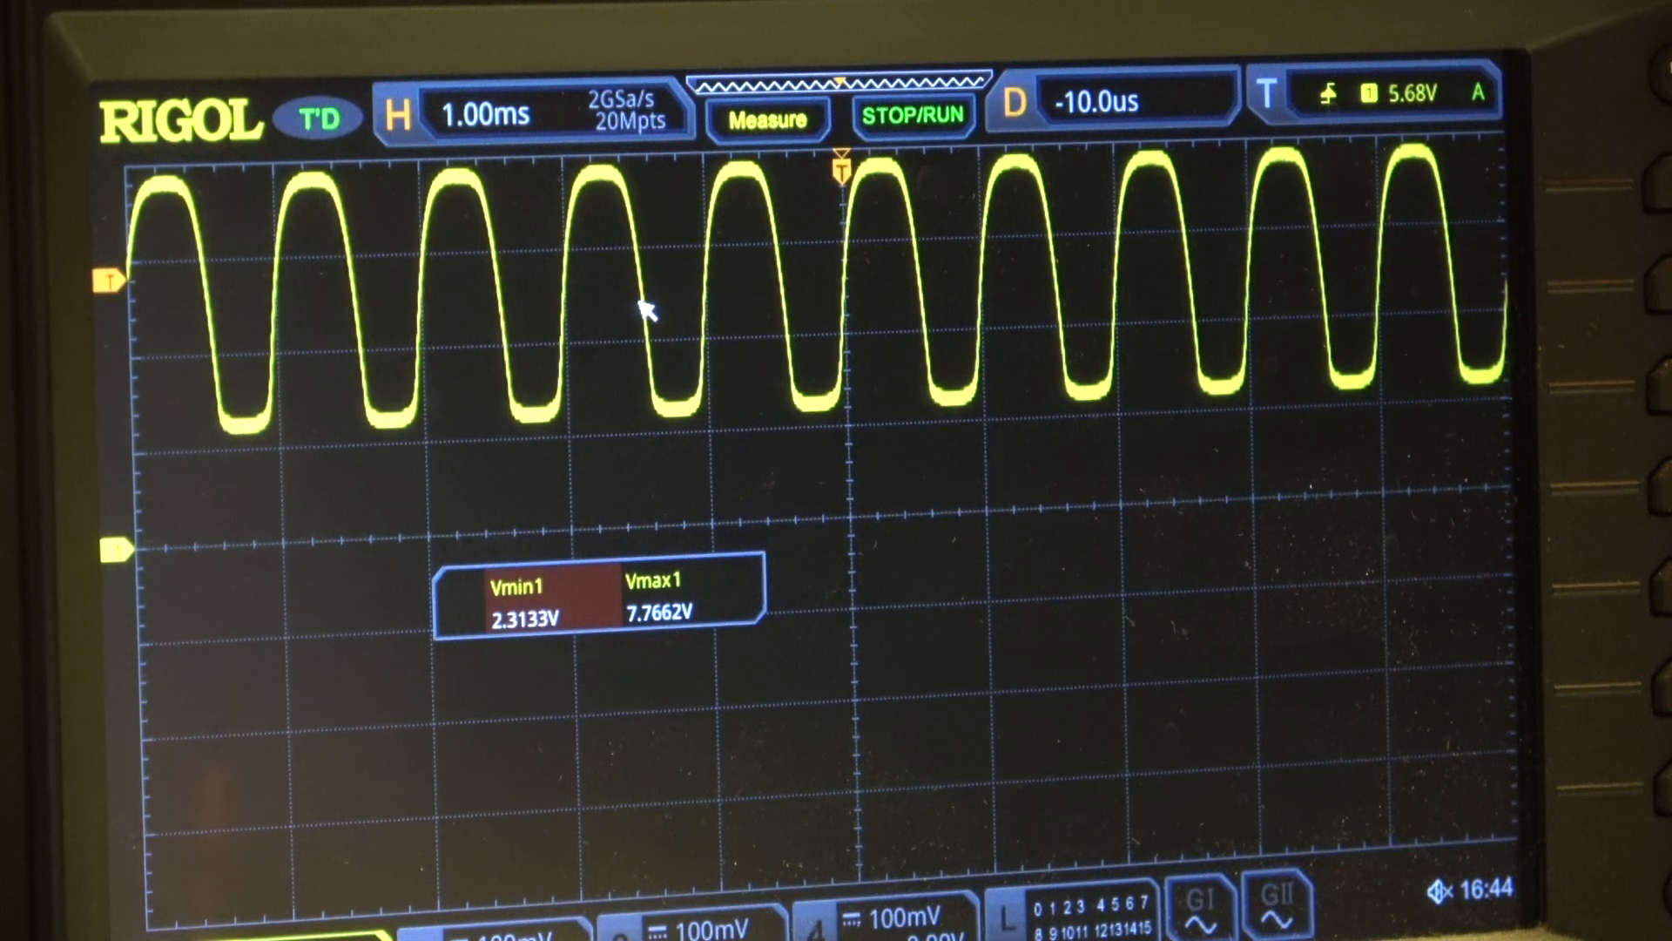